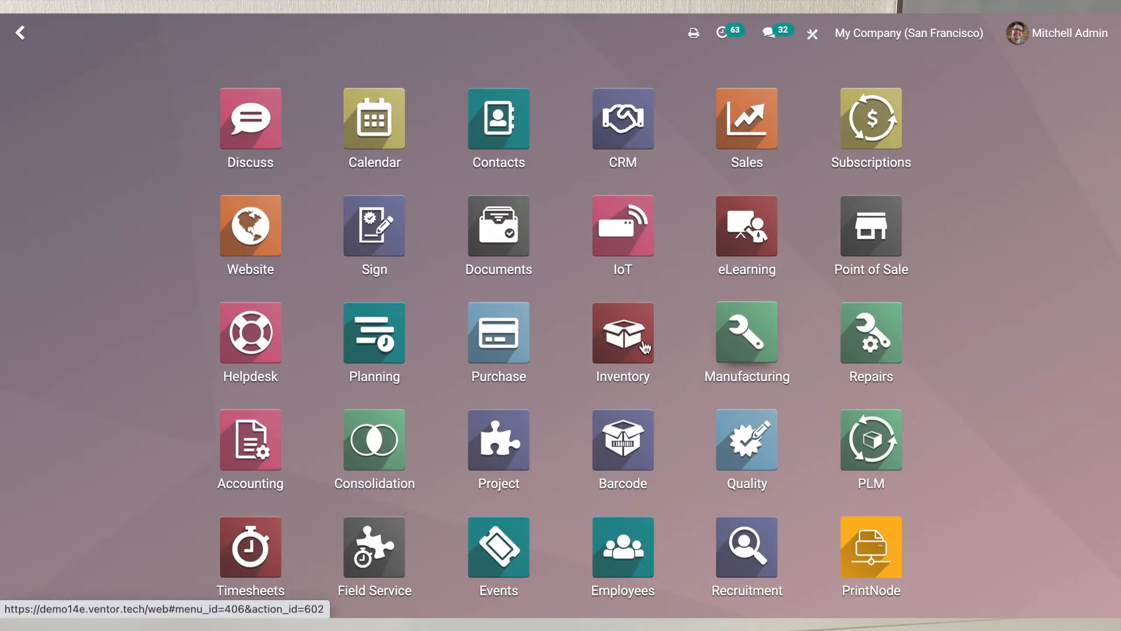
# Show the Inventory warehouses list with San Francisco, Florida and TestWH
pyautogui.click(621, 332)
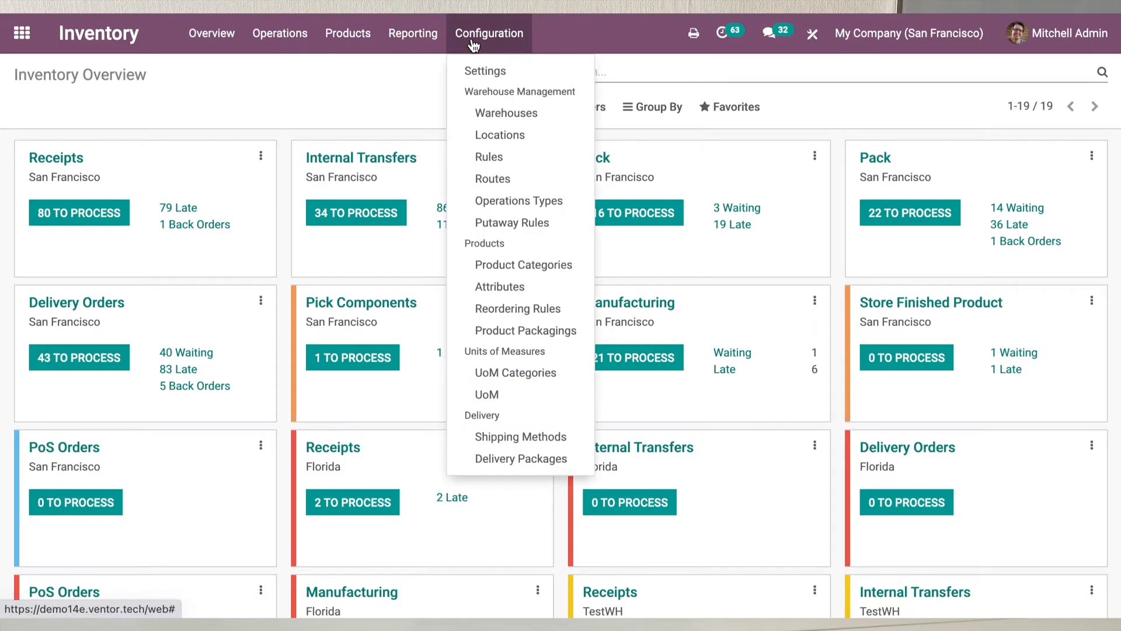
pyautogui.click(506, 113)
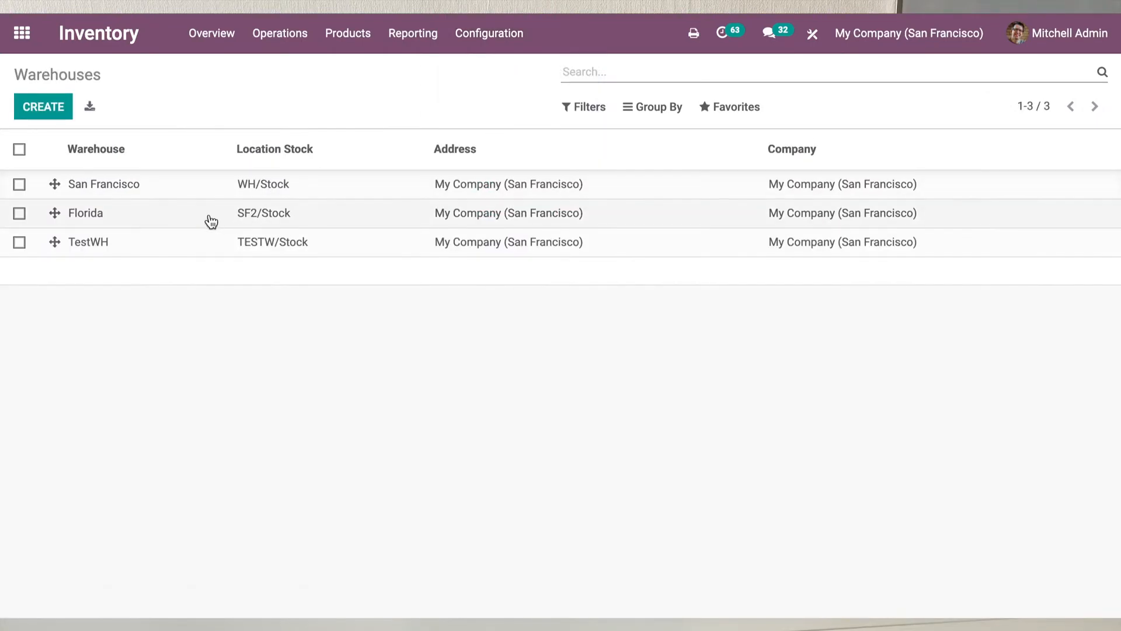
# Set San Francisco's Manufacture route to the 3-step pick, manufacture and store option, and save
pyautogui.click(104, 184)
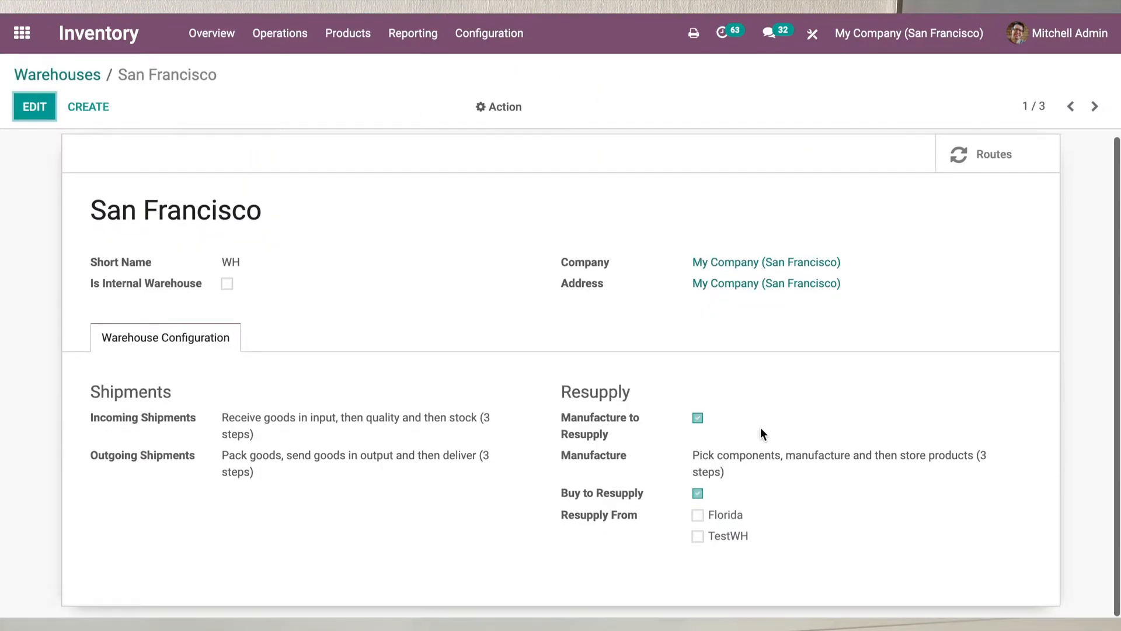
pyautogui.click(34, 106)
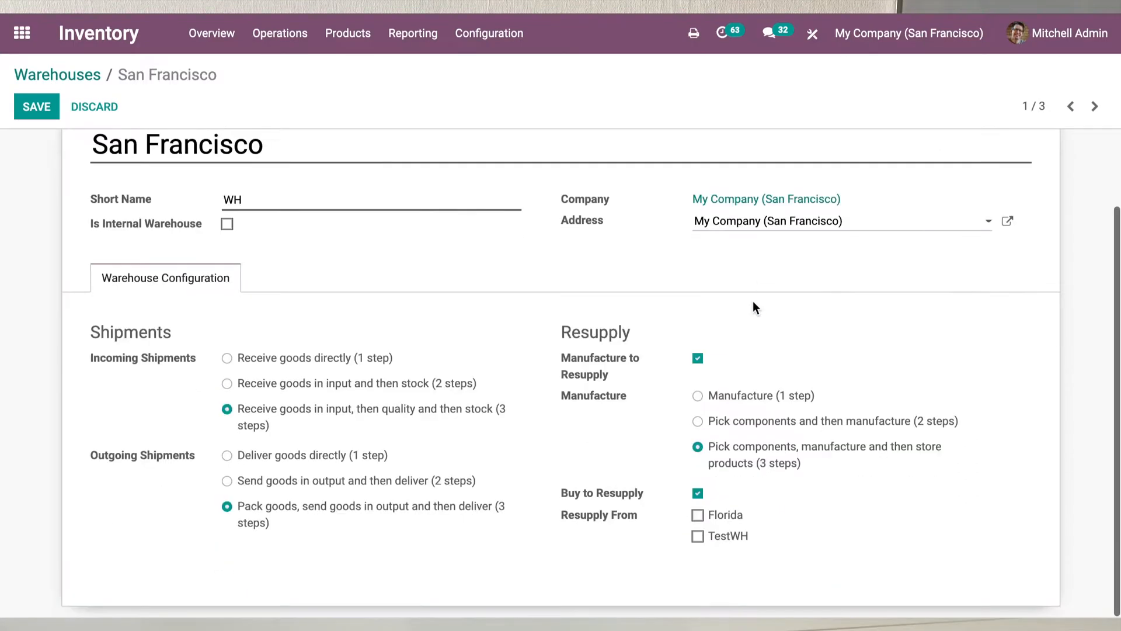
pyautogui.moveTo(678, 437)
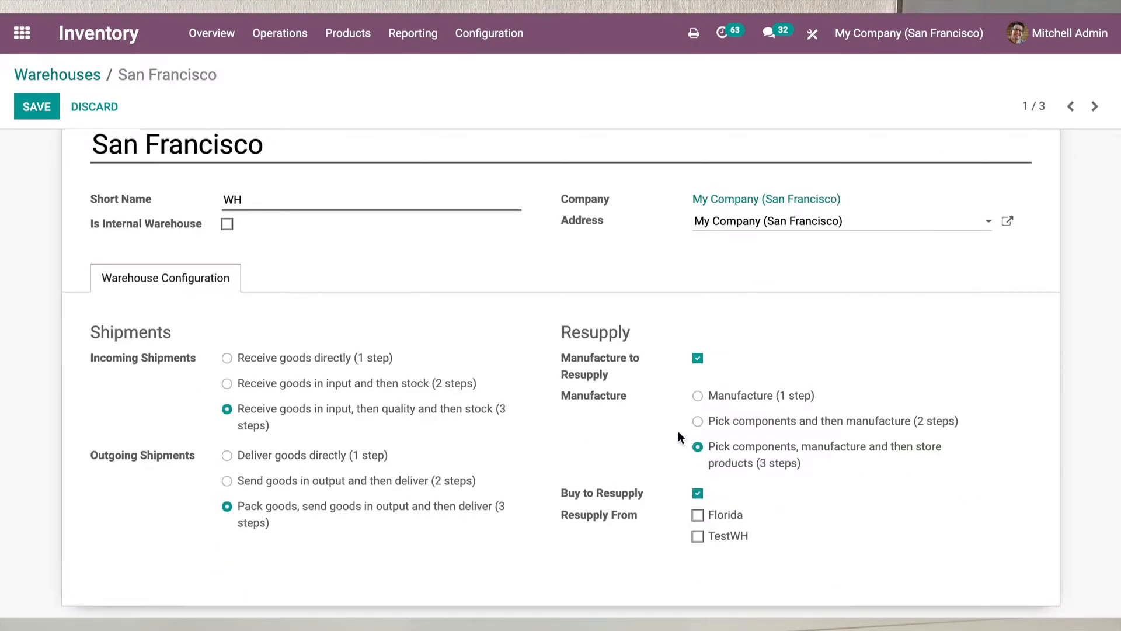
pyautogui.moveTo(818, 455)
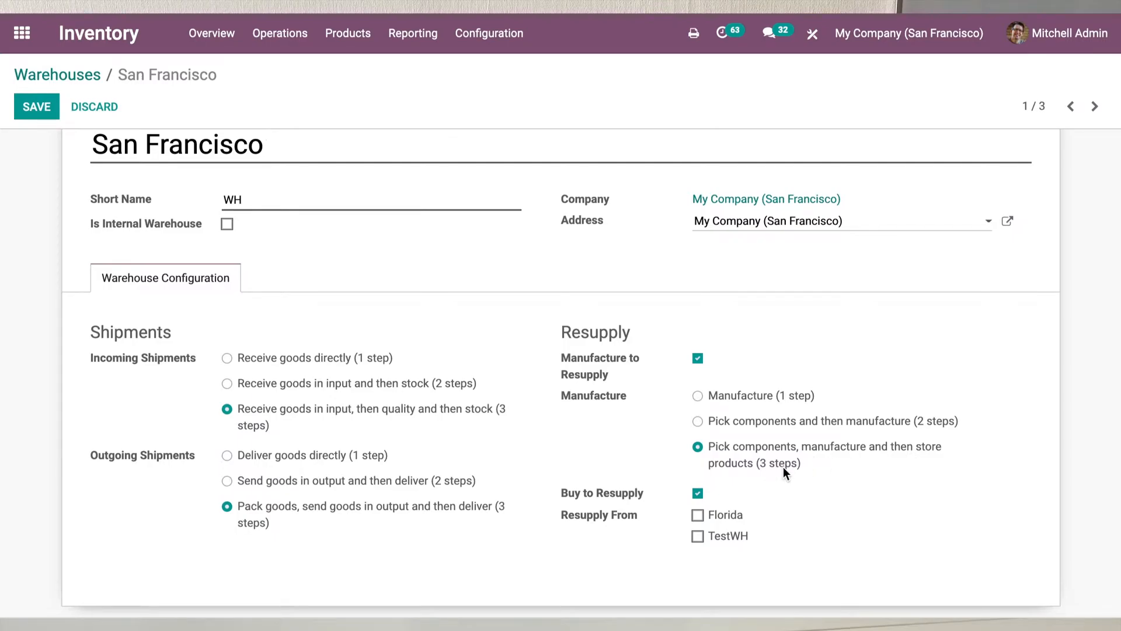
pyautogui.moveTo(761, 475)
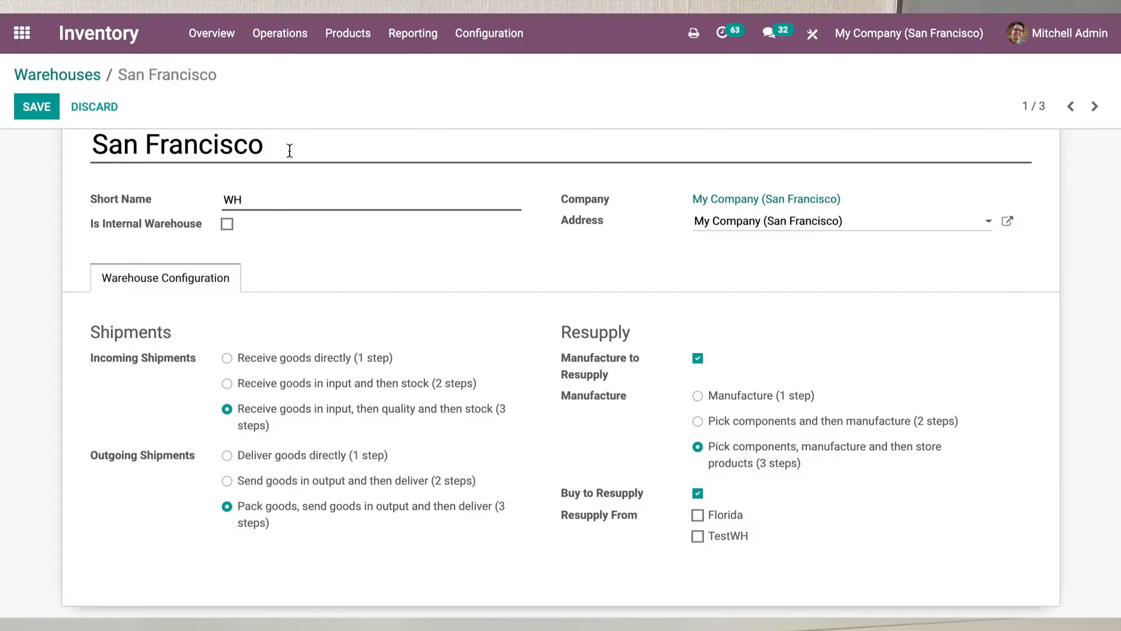
pyautogui.click(36, 106)
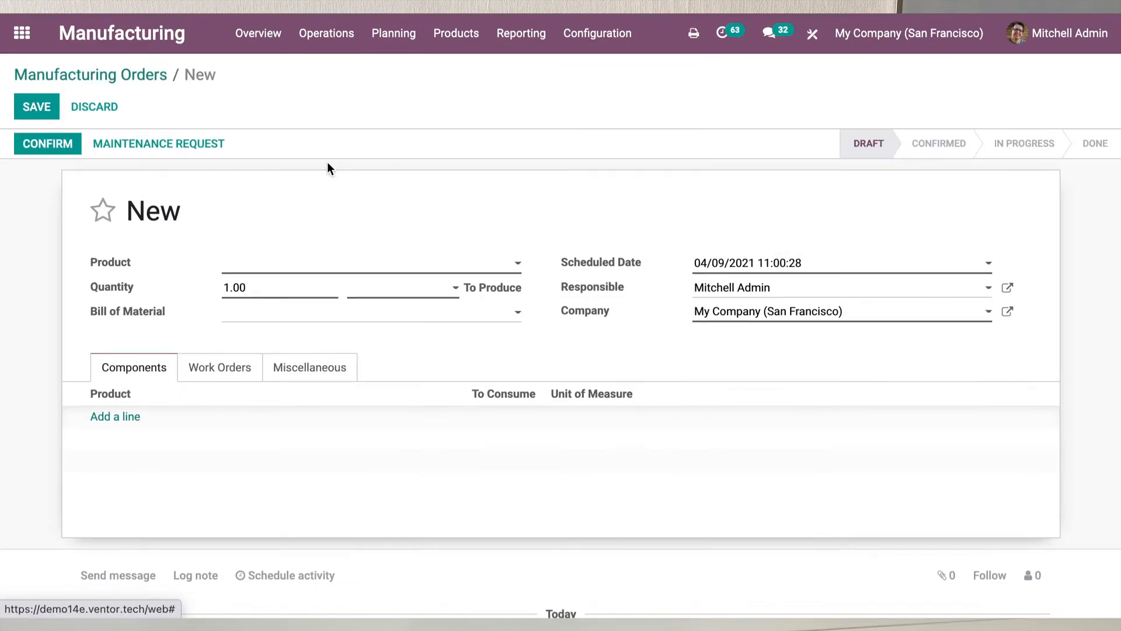
# Create manufacturing order WH/MO/00062 for 1 Bun_M consuming 2 Part_M, then confirm it
pyautogui.write('bu')
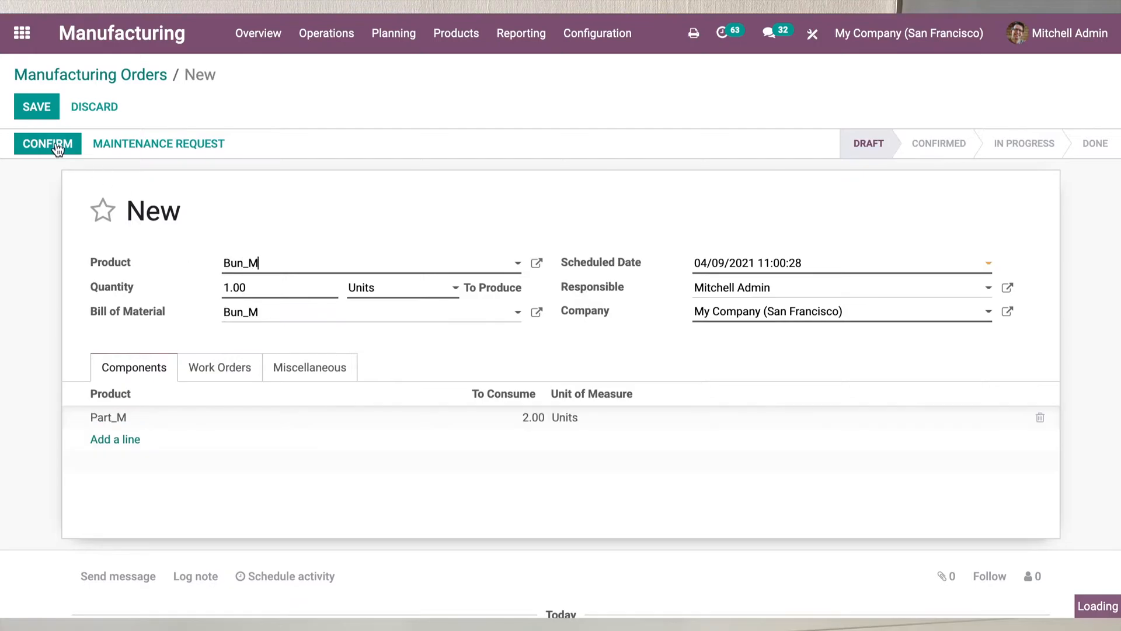
pyautogui.click(36, 106)
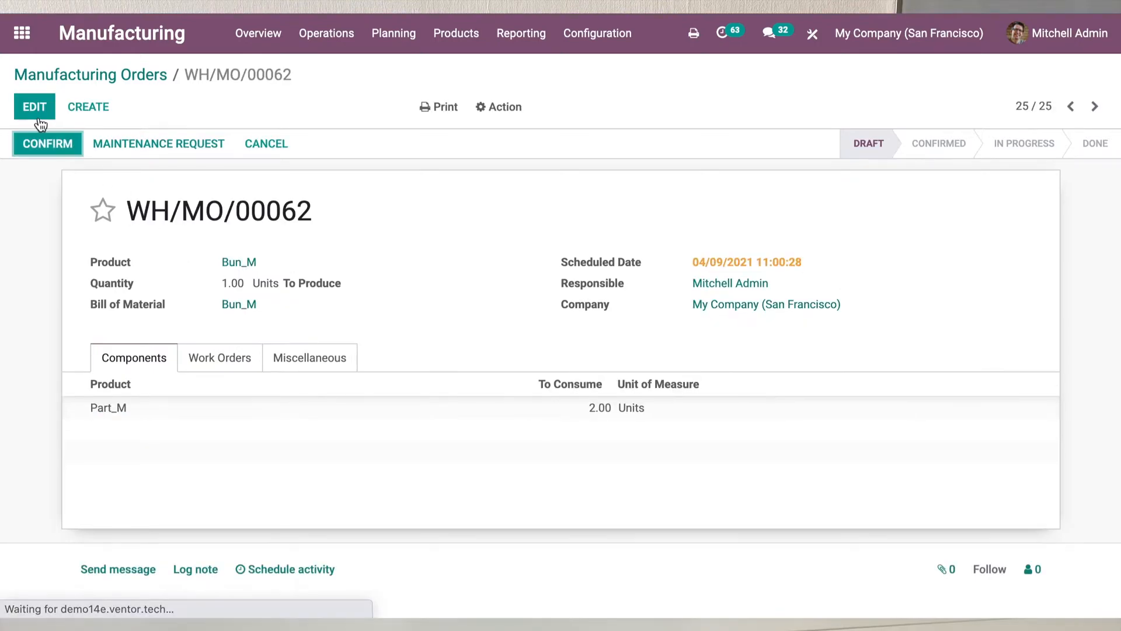
pyautogui.click(47, 142)
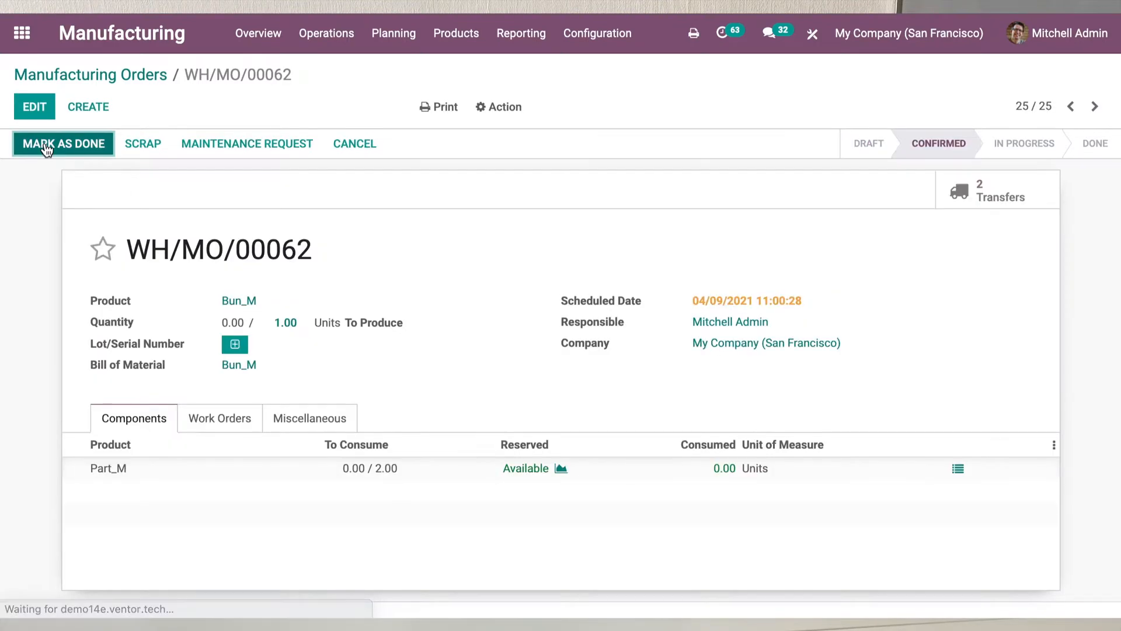
# From the order's two transfers, open pick-components transfer WH/PC/00006 (Stock to Pre-Production)
pyautogui.click(996, 189)
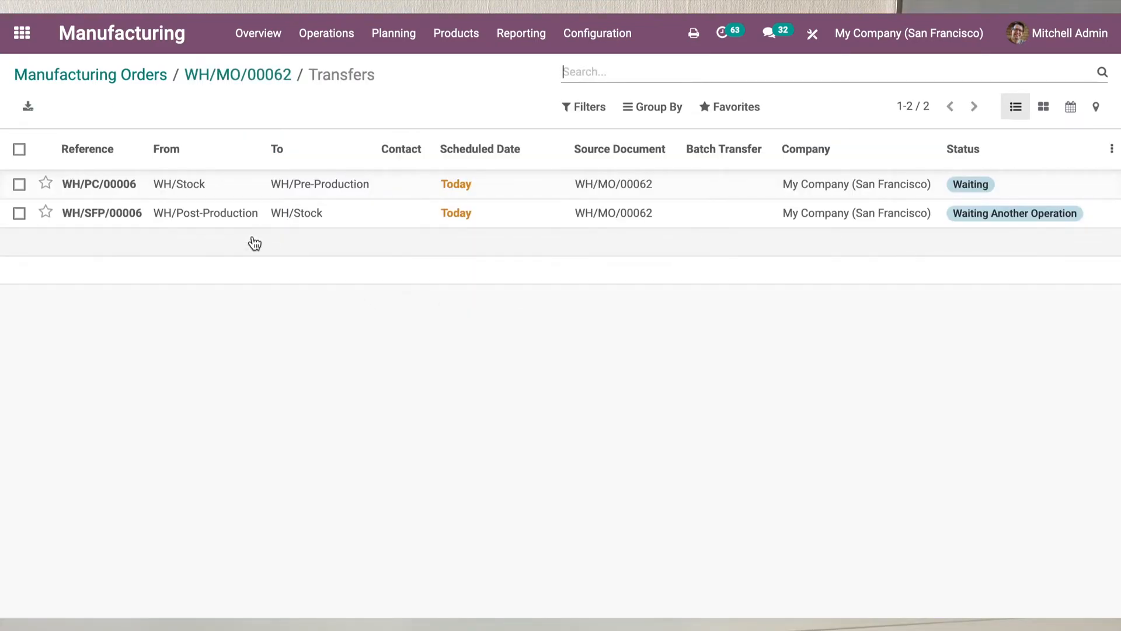
pyautogui.click(100, 184)
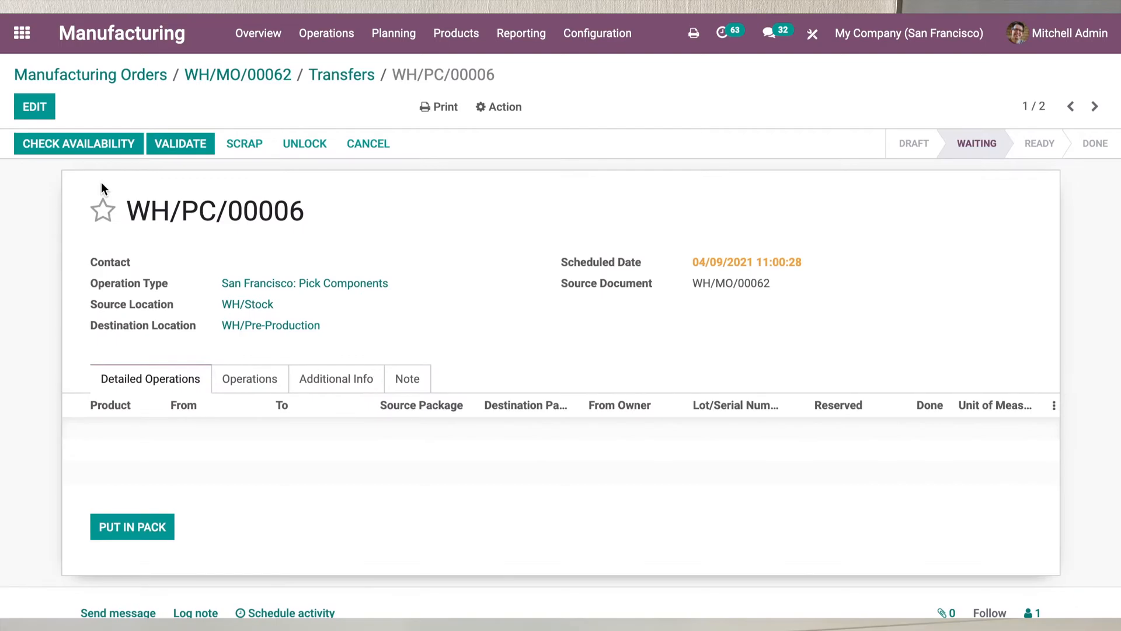